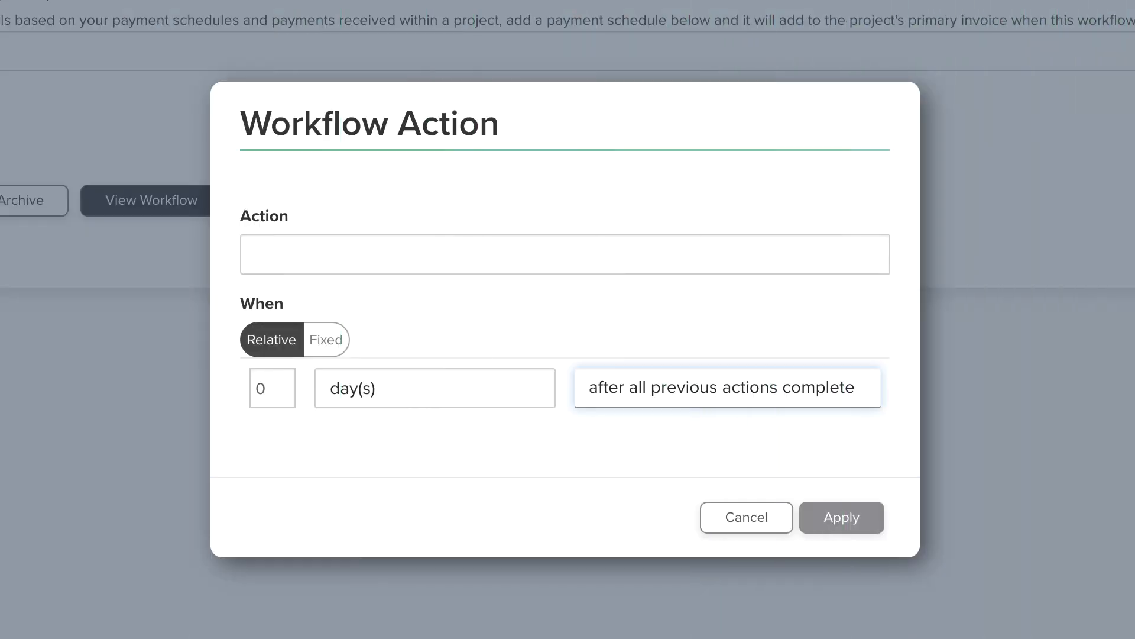
Step: Open the timing trigger options for the prepare-invoice to-do action
click(727, 387)
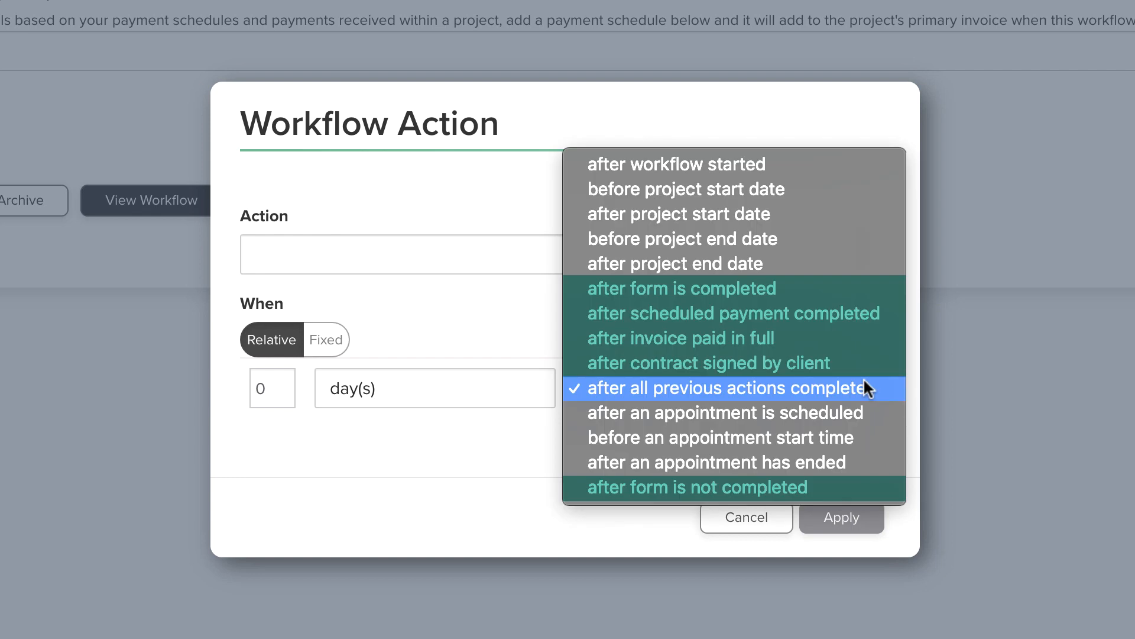
mouse_move(914, 391)
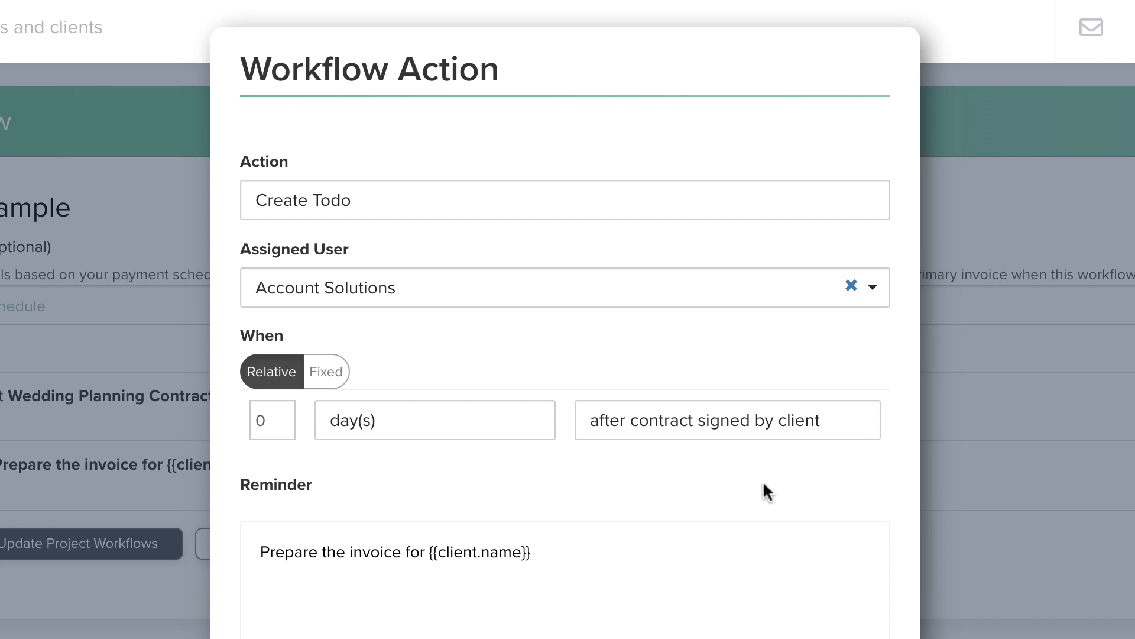
Step: Set the to-do's delay to 1 day
click(435, 420)
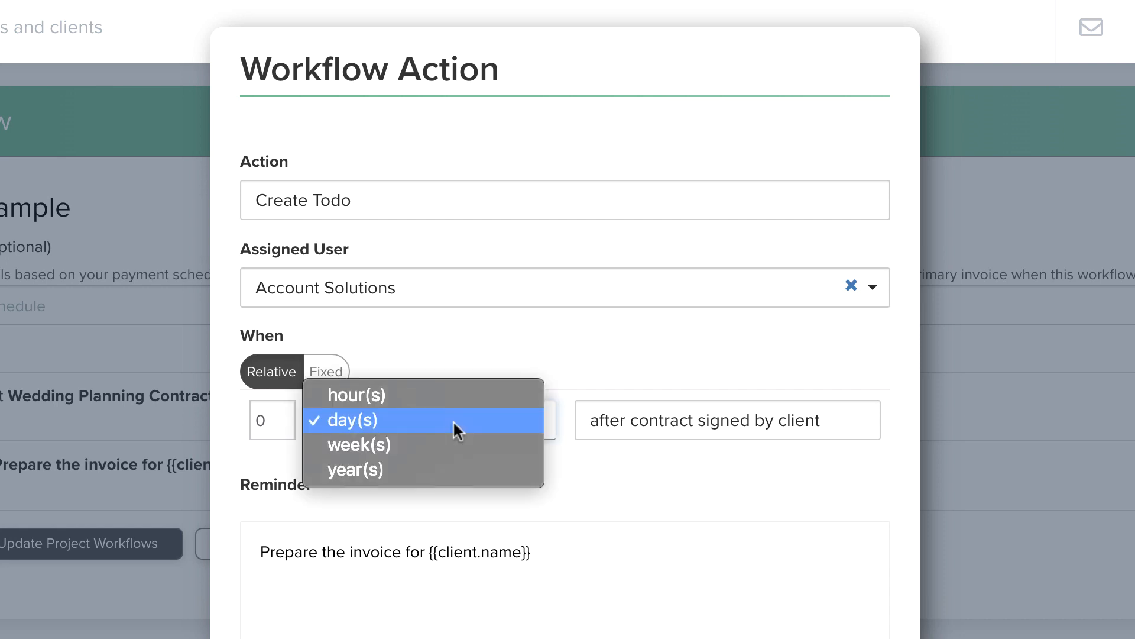
click(351, 420)
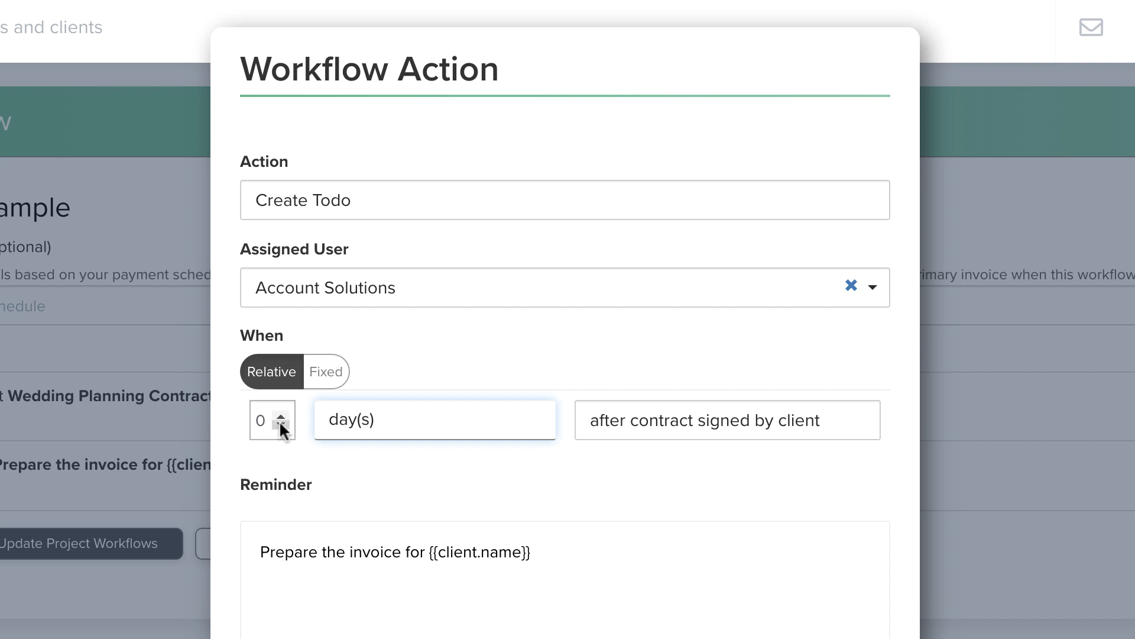
click(434, 420)
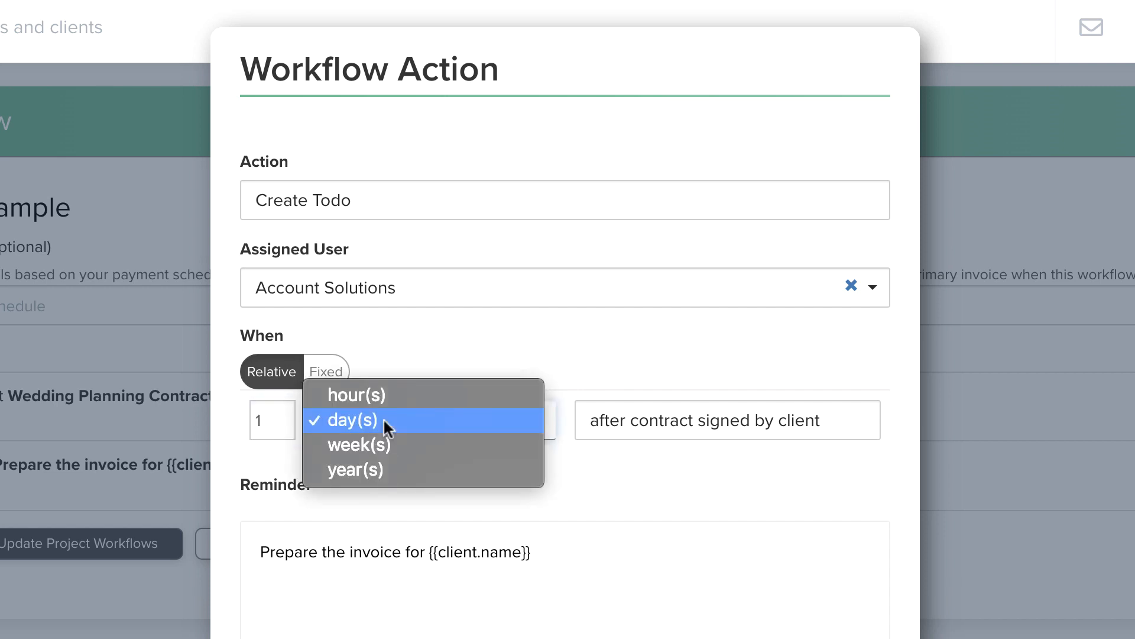
click(356, 395)
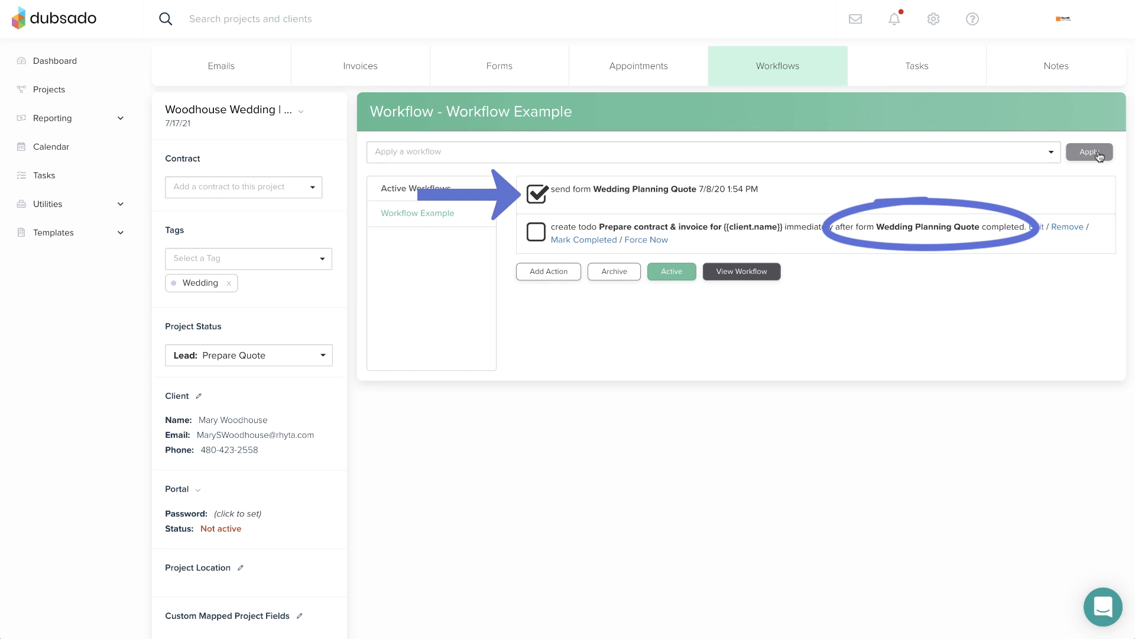
Step: Check the Wedding Planning Quote status on the Forms tab, then return to Workflows
click(499, 66)
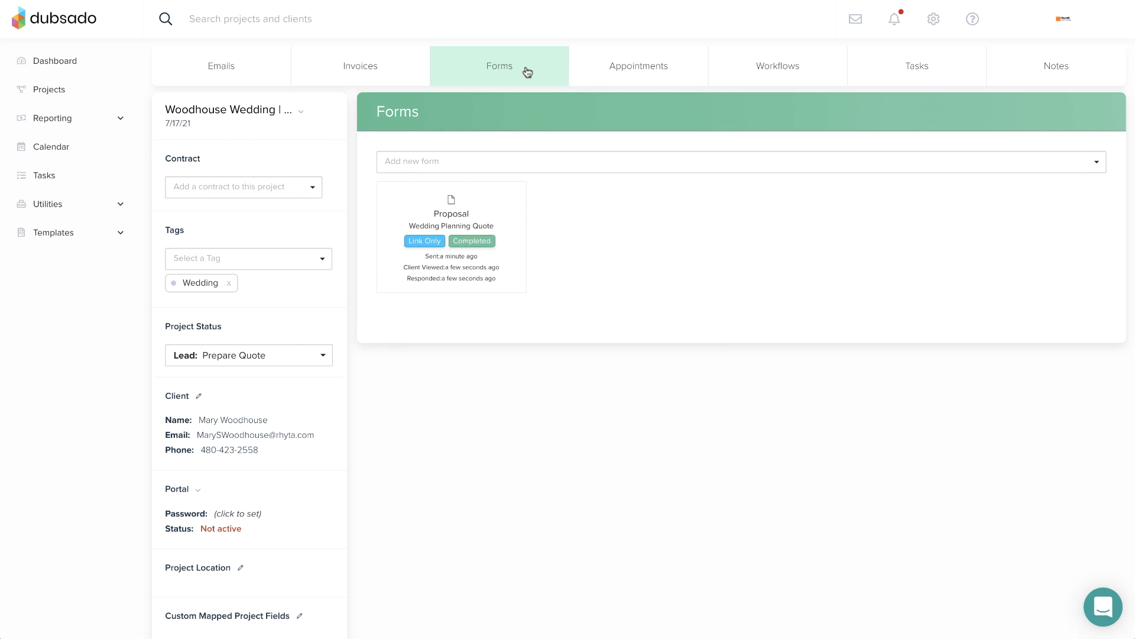
click(777, 66)
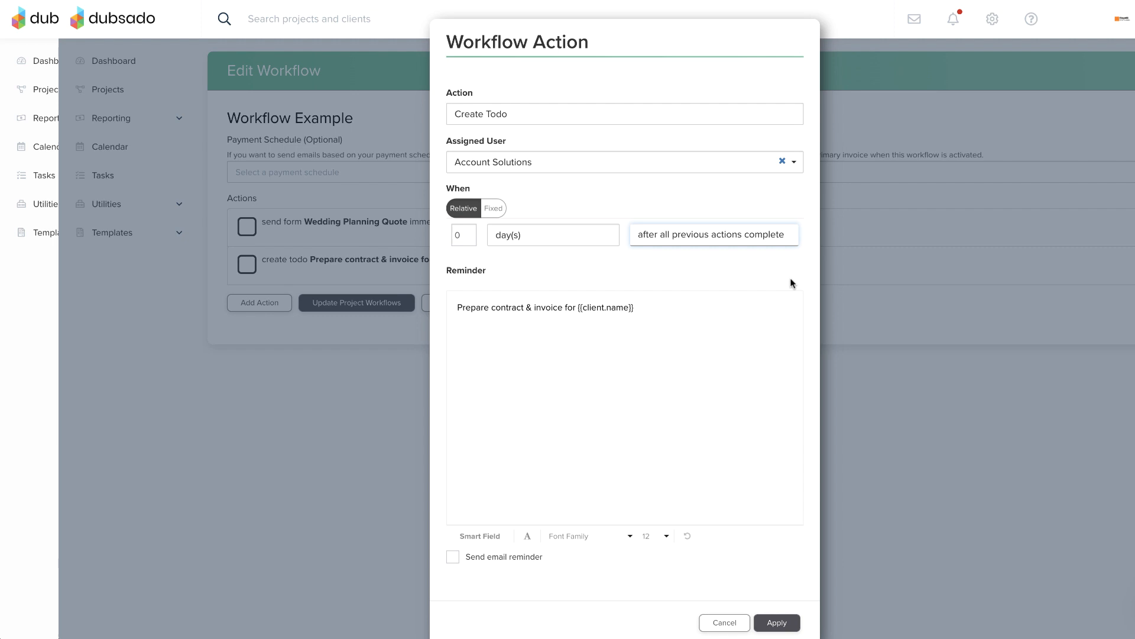
Step: Trigger the to-do after the Wedding Planning Quote form is completed
click(713, 235)
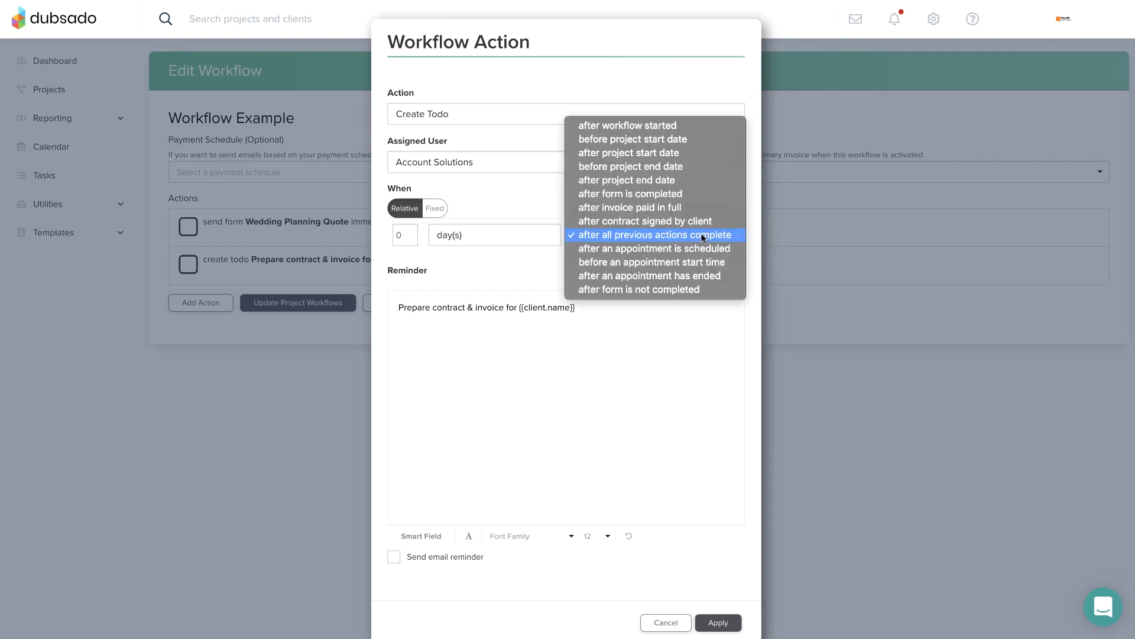
click(629, 193)
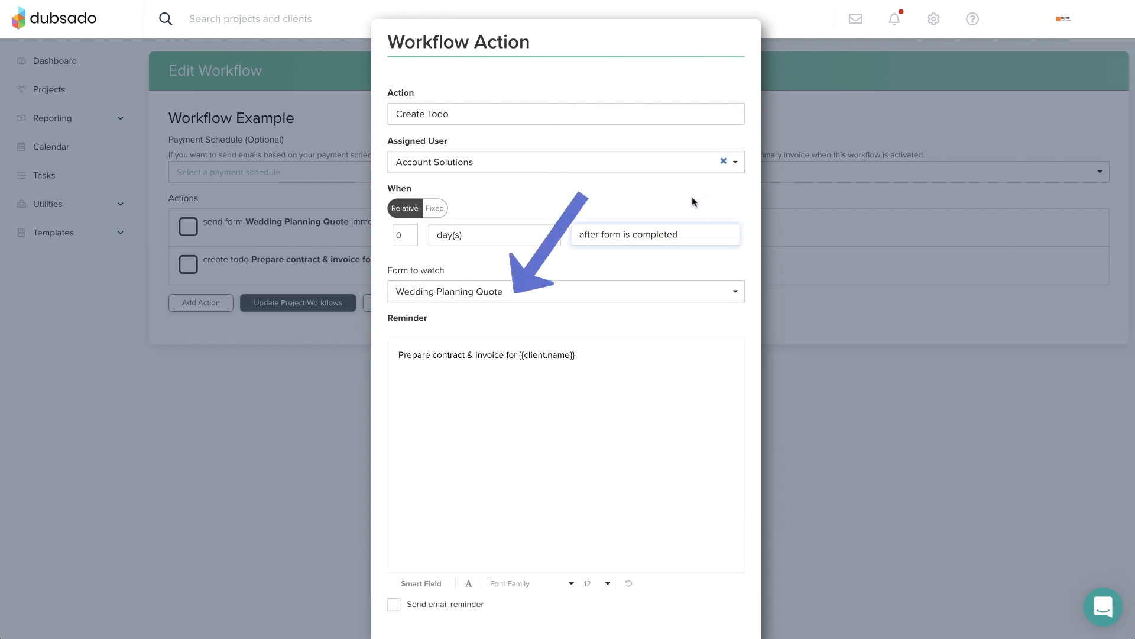
click(566, 291)
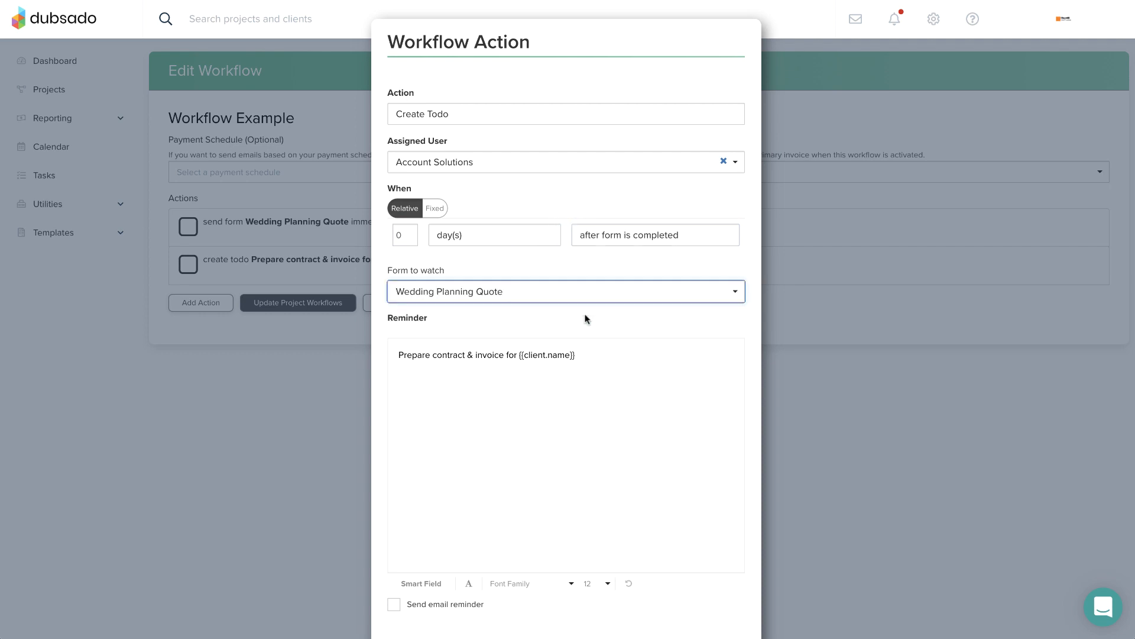
scroll(down, 3)
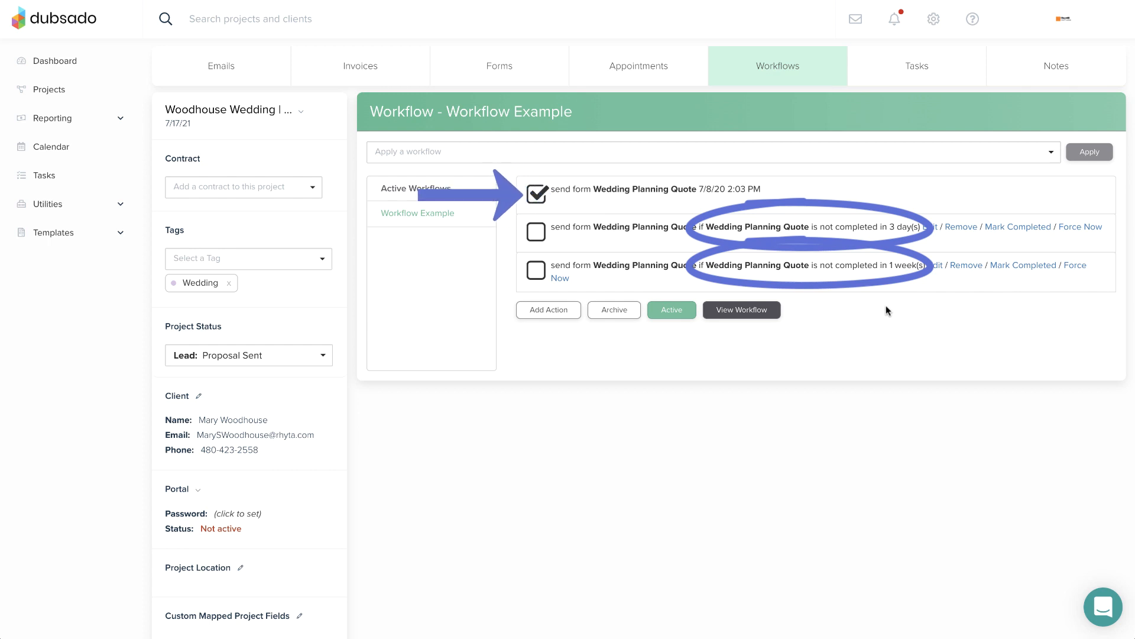
mouse_move(562, 96)
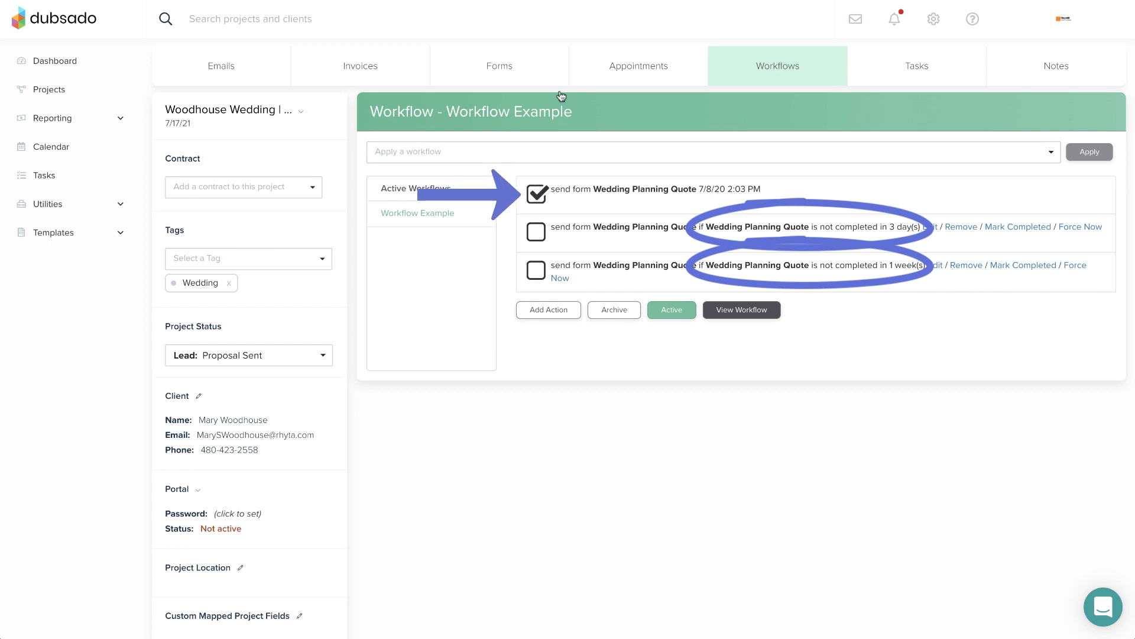
Step: Switch between Forms and Workflows tabs to confirm the Wedding Planning Quote is completed
click(499, 65)
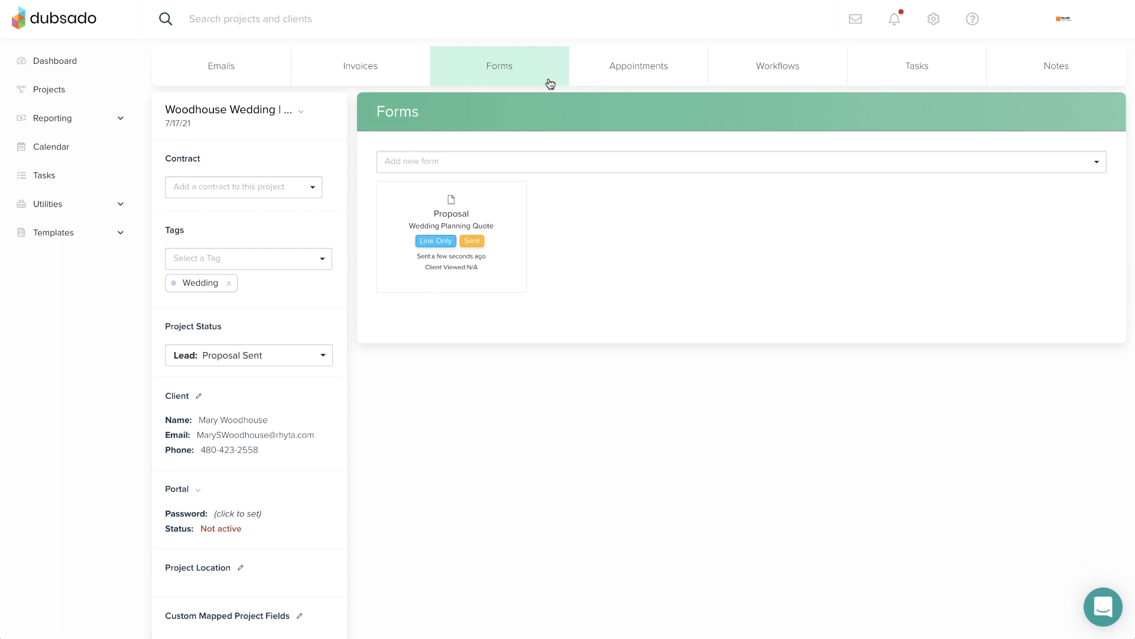
mouse_move(723, 79)
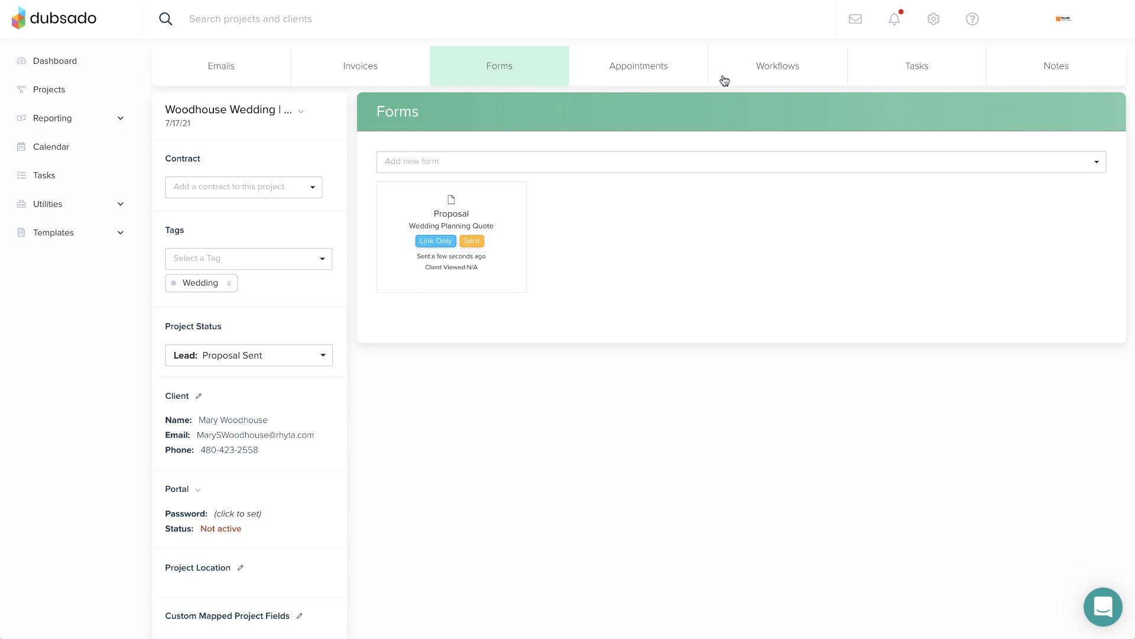
click(778, 65)
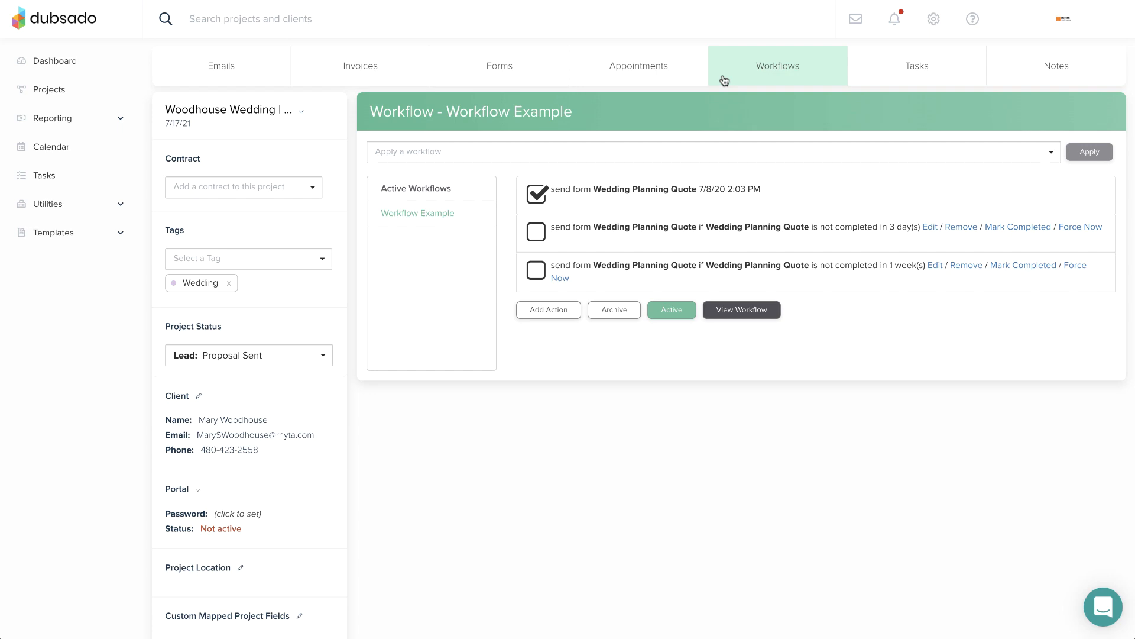
click(499, 66)
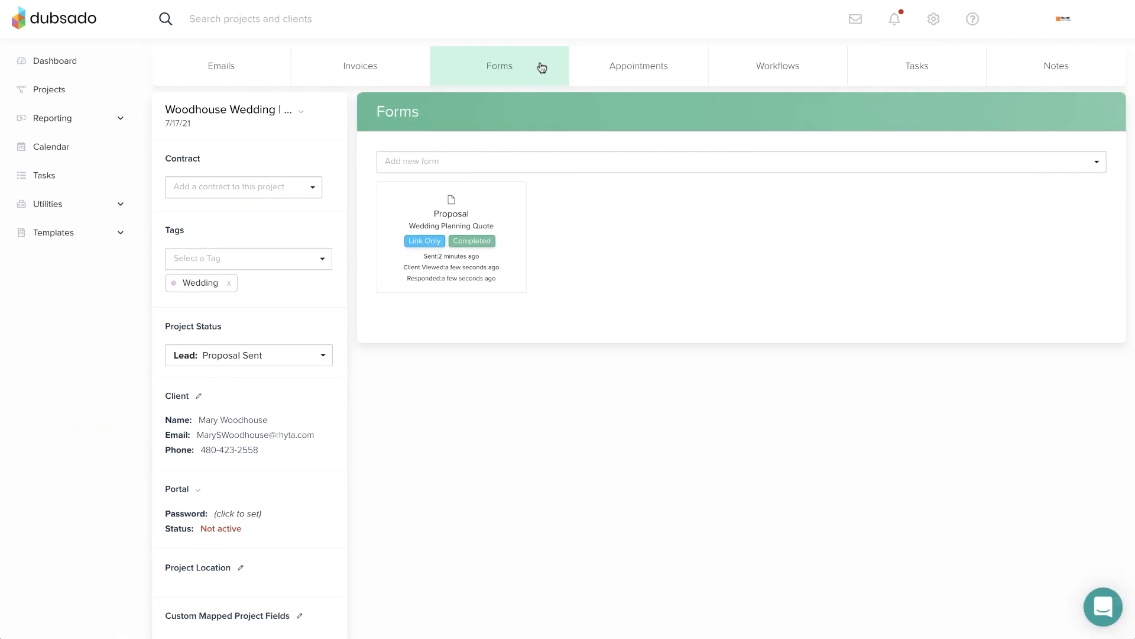
mouse_move(732, 67)
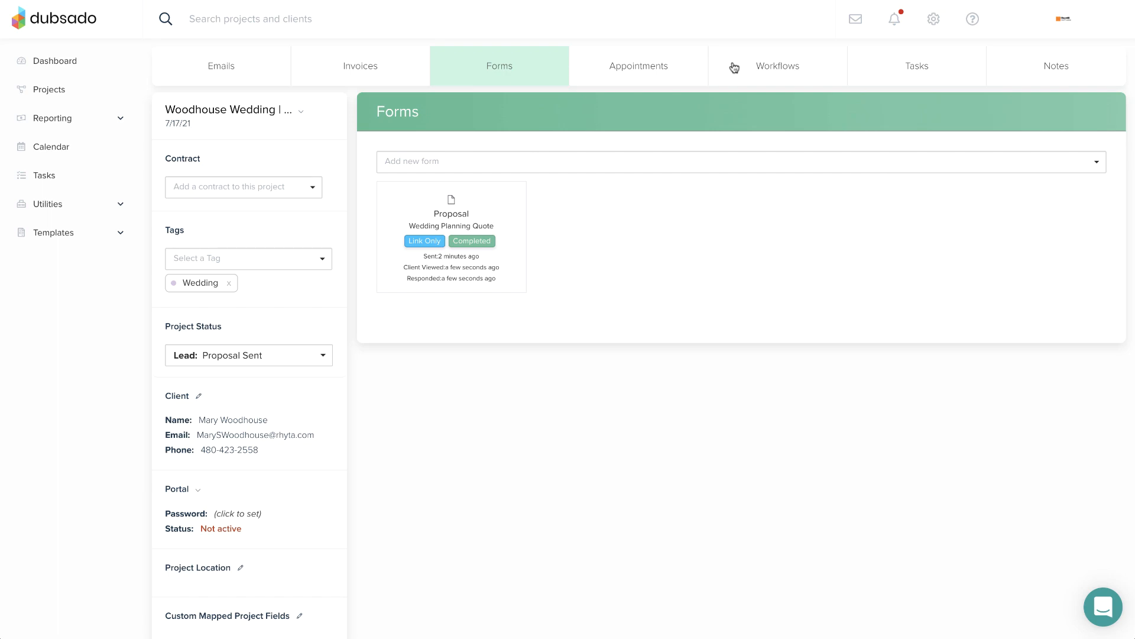
click(778, 66)
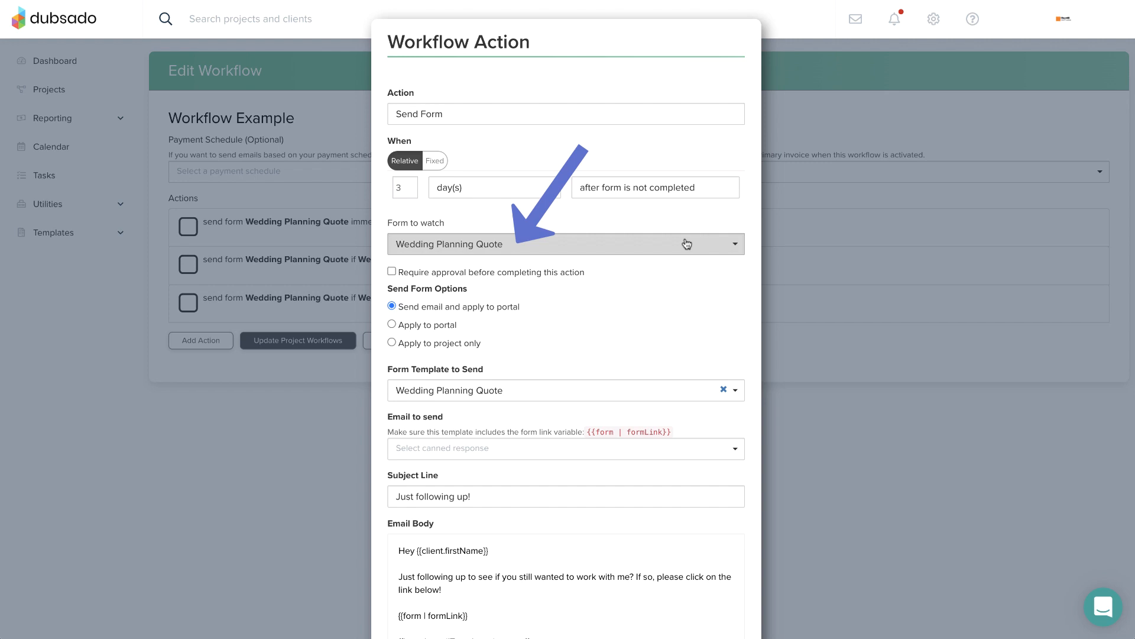
Step: Pick the watched form for the 3-day follow-up send and apply it
click(566, 243)
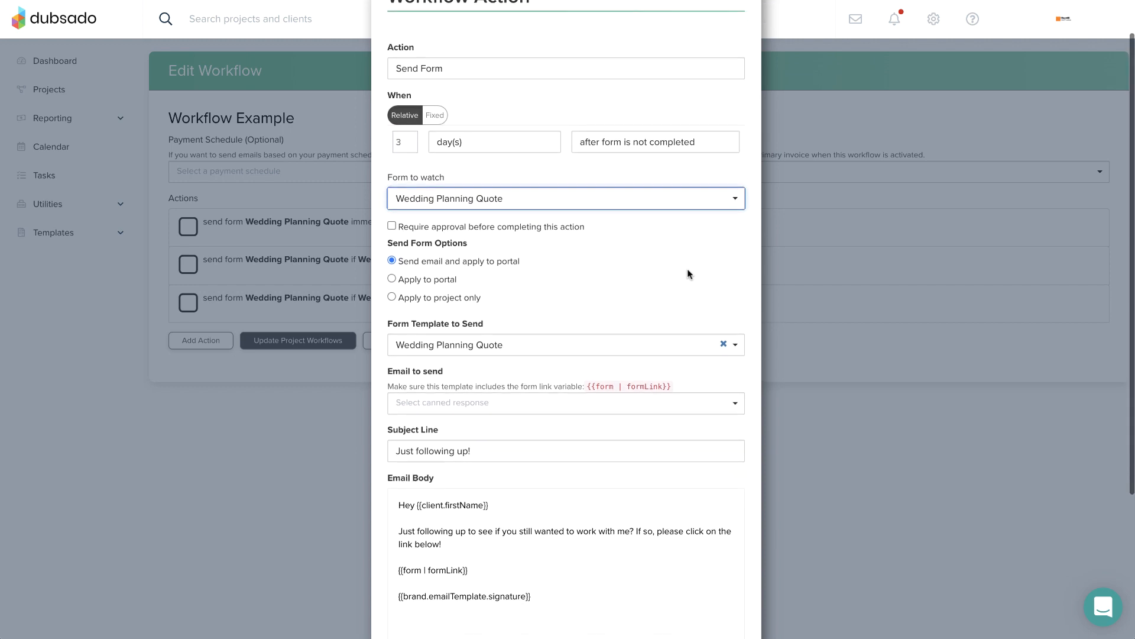
scroll(down, 3)
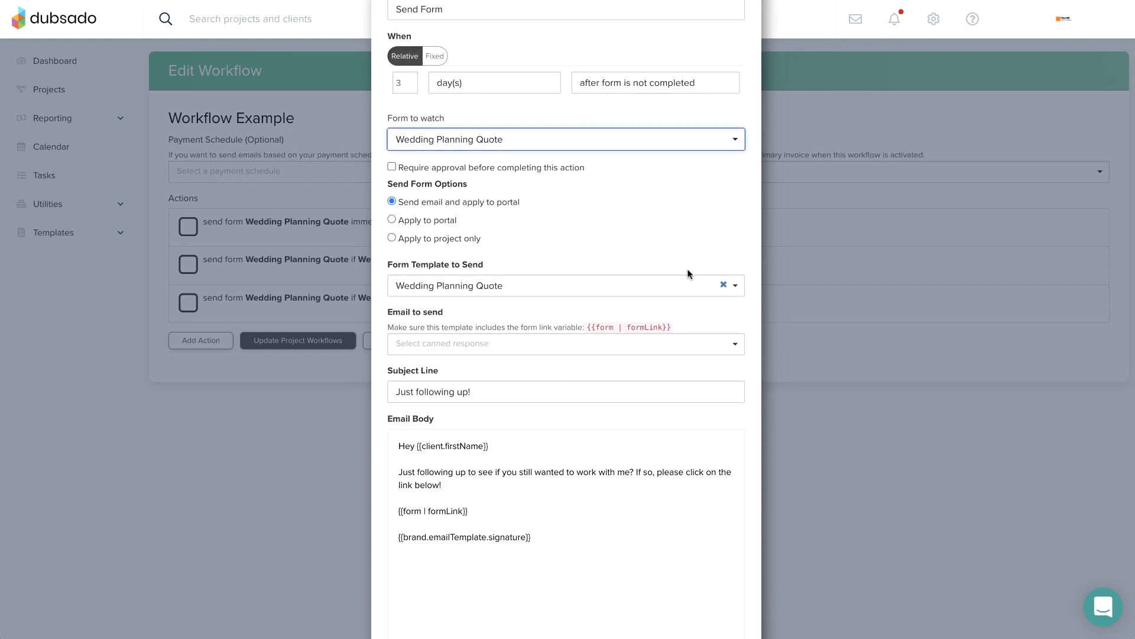
scroll(down, 3)
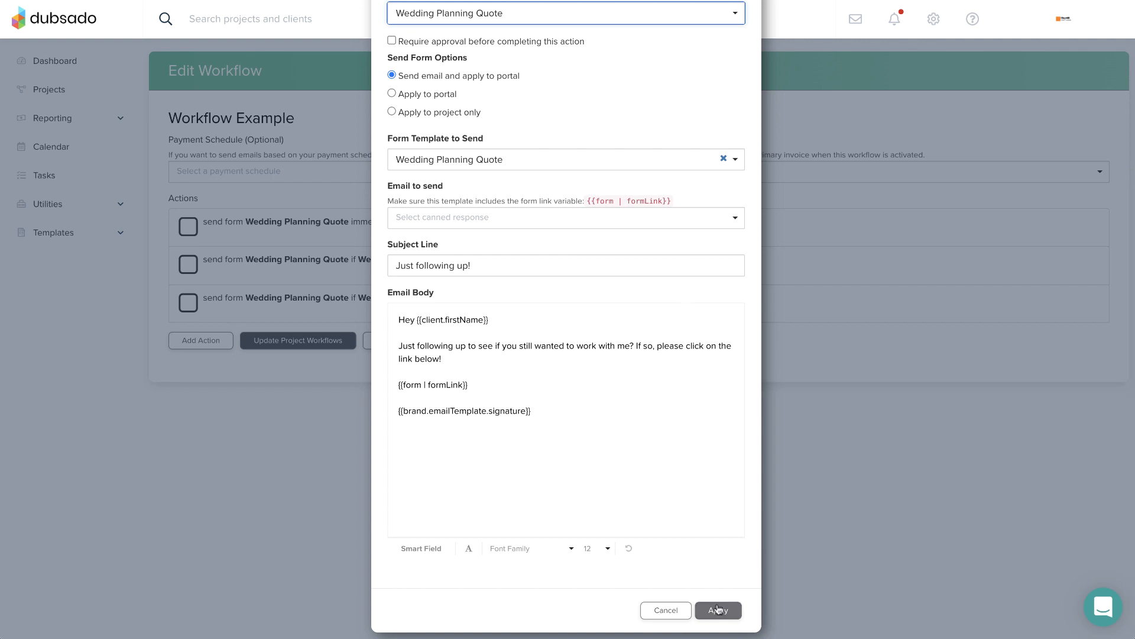
click(718, 610)
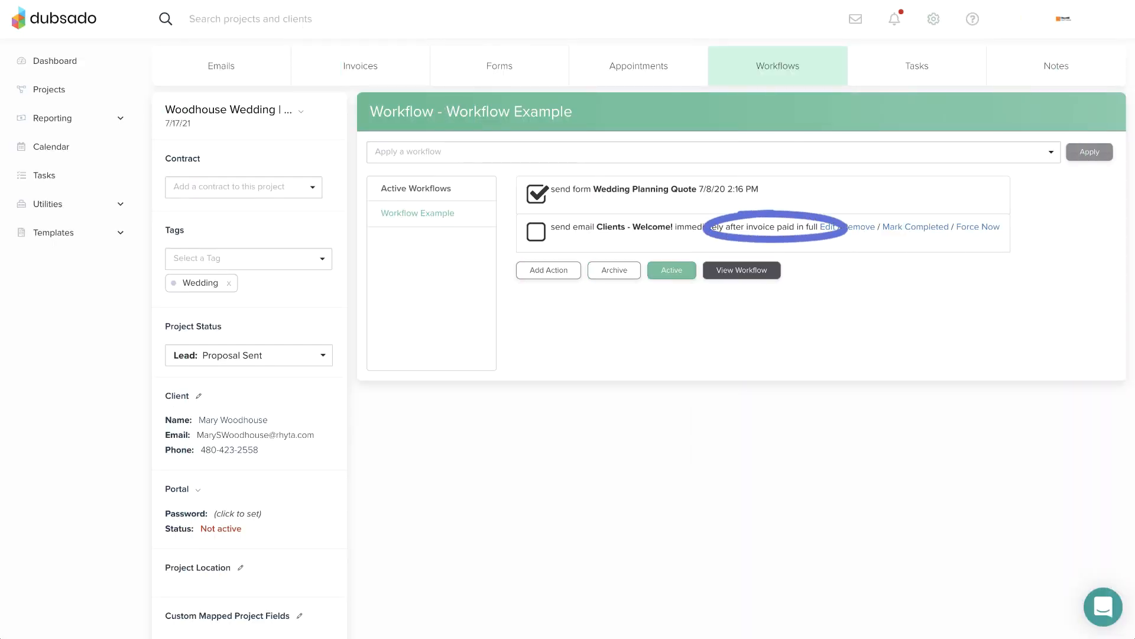
Step: Review the invoice's two $325 scheduled payments, then return to the project workflow
click(360, 66)
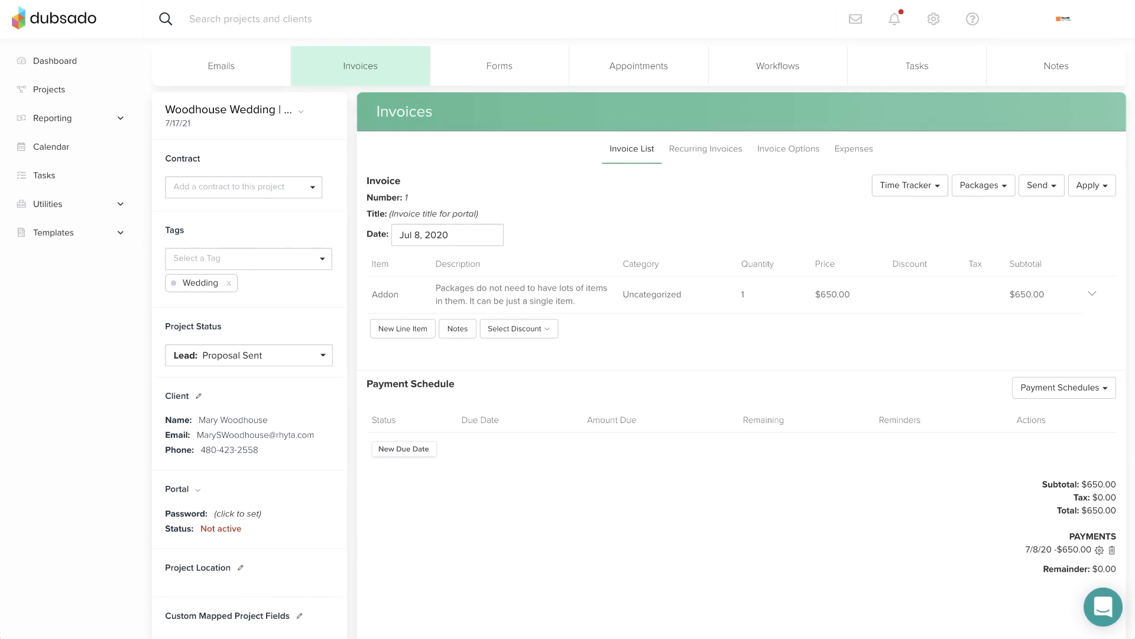
click(777, 66)
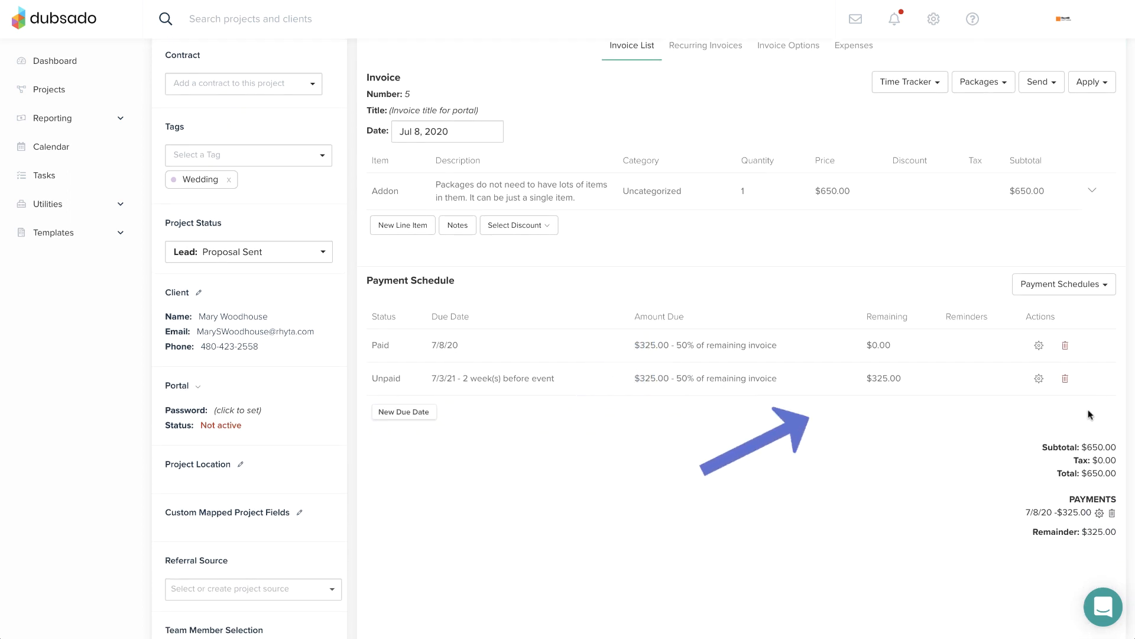
mouse_move(1091, 415)
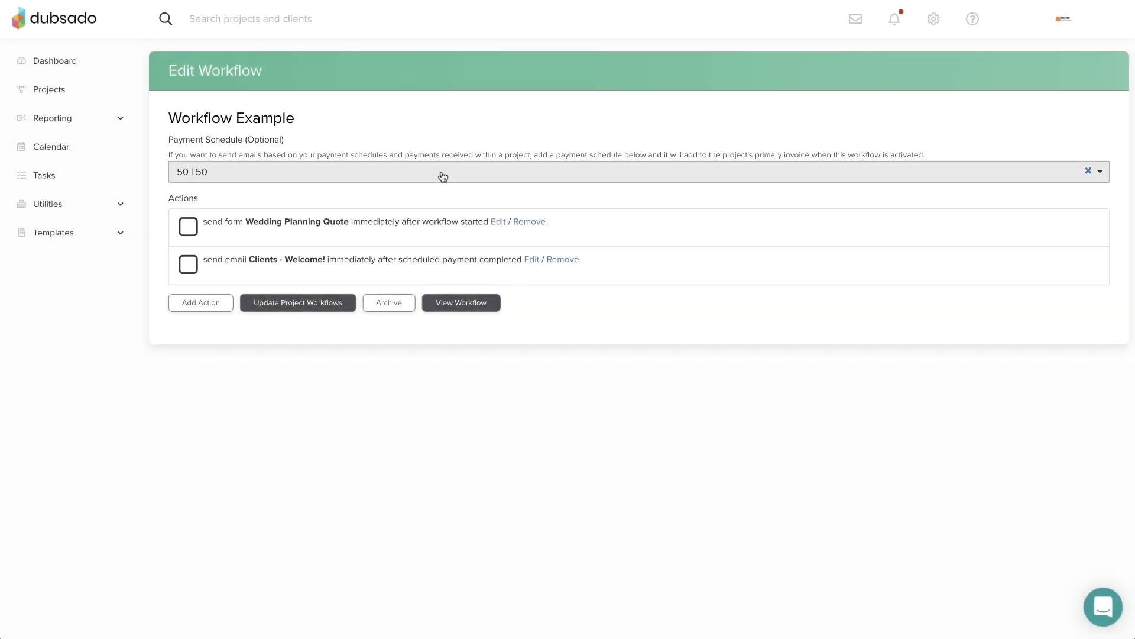
Step: Set the welcome email to fire after a scheduled payment completes and list payments to watch
click(531, 259)
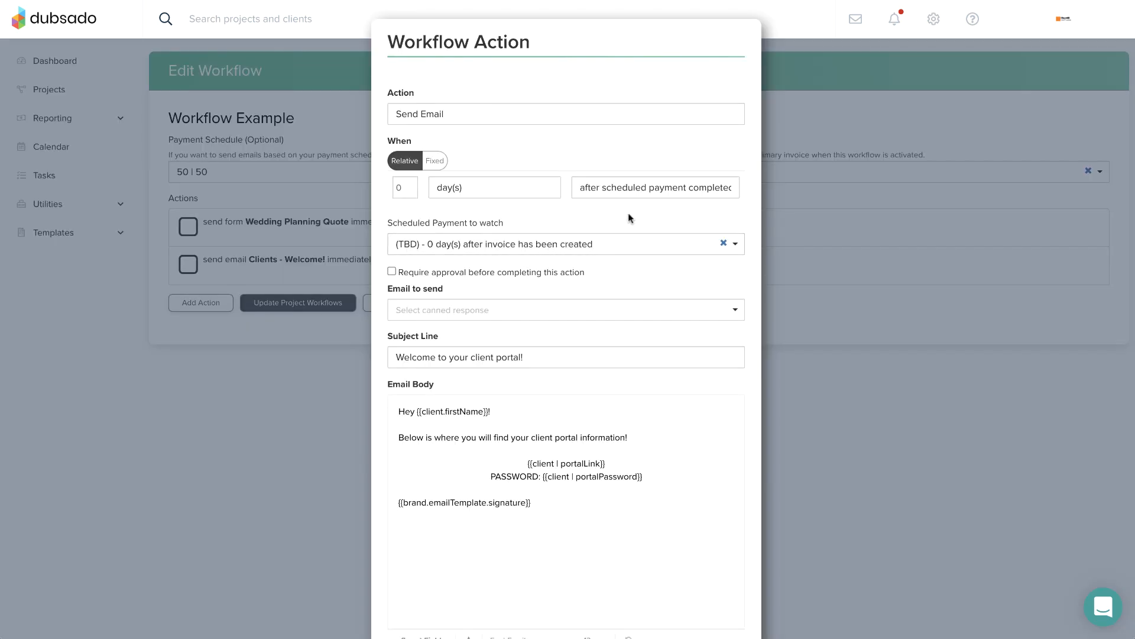
click(656, 188)
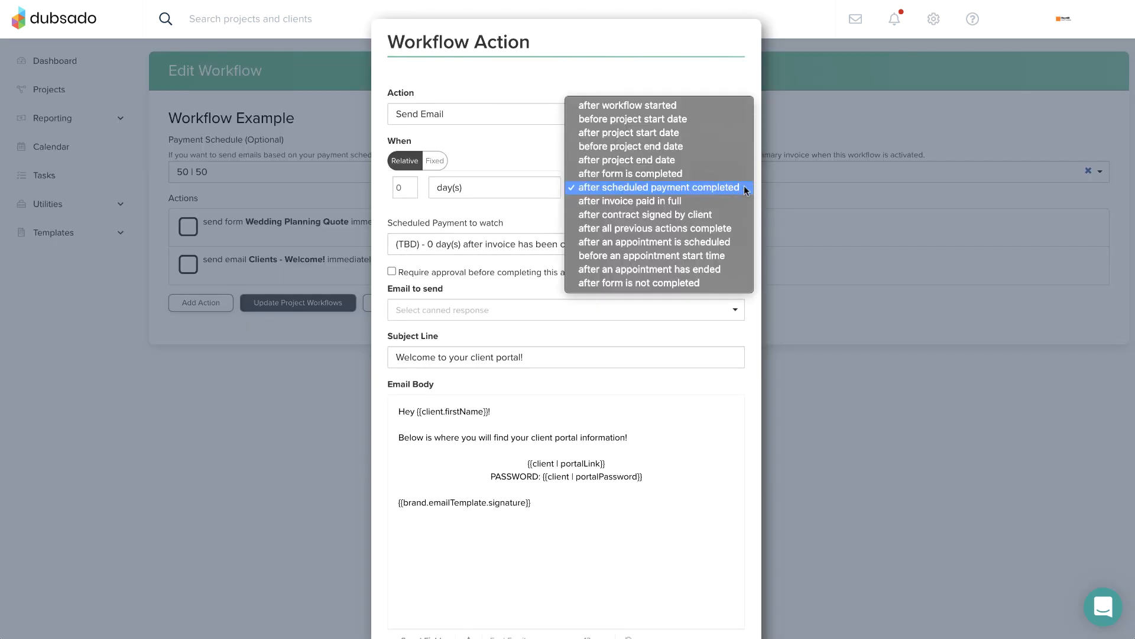
click(658, 187)
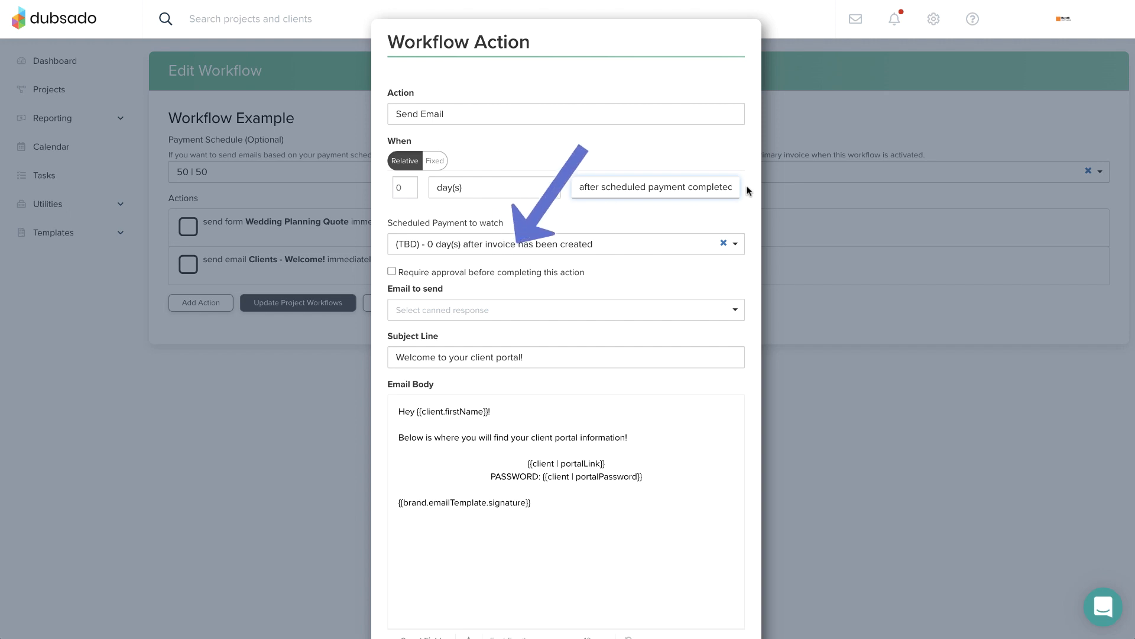
click(566, 244)
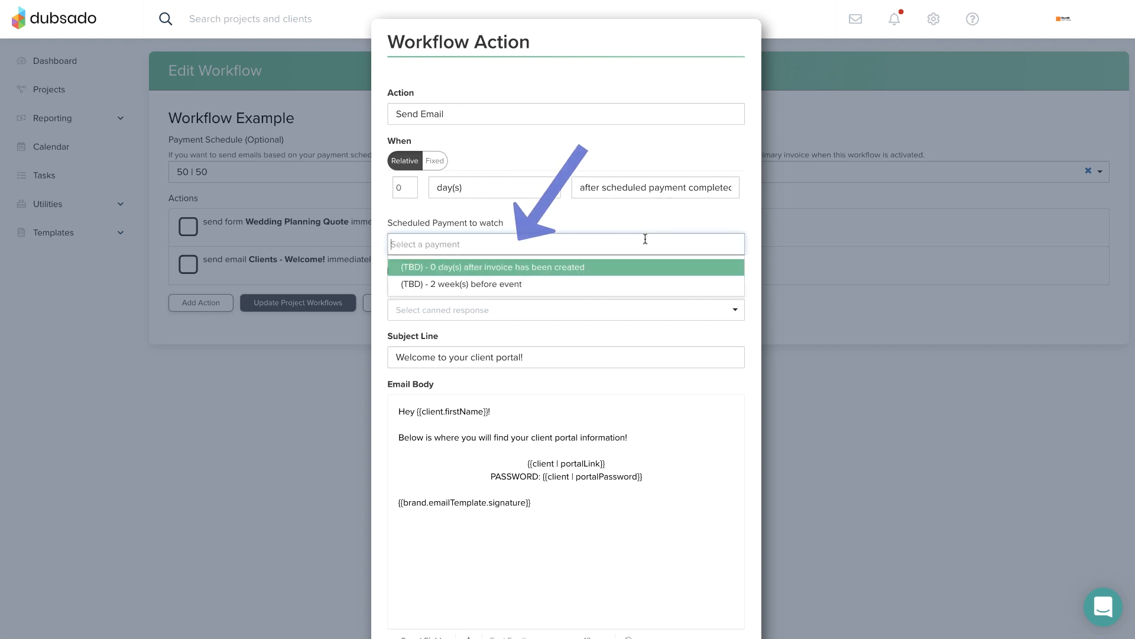
mouse_move(642, 279)
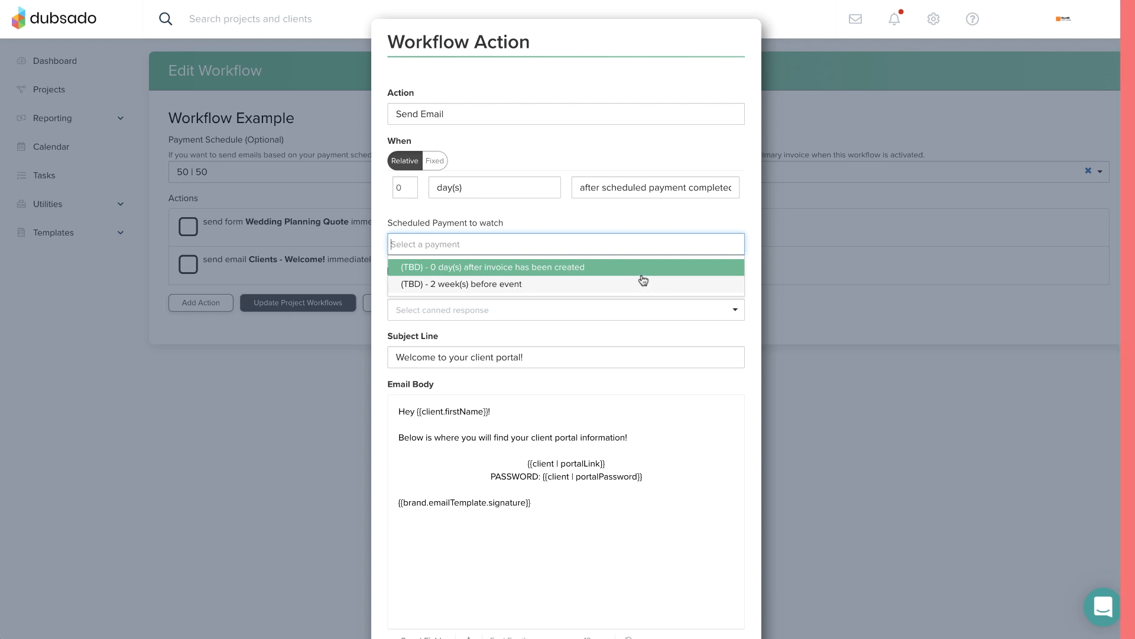